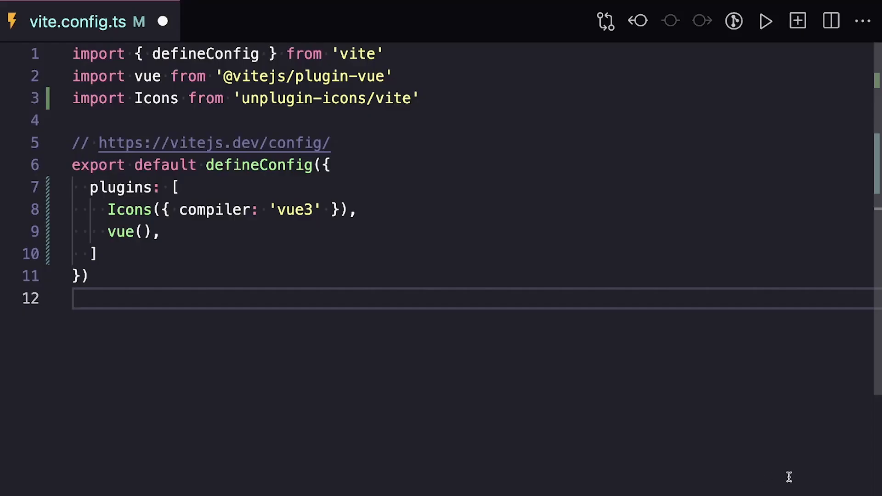
# Import AutoImport from 'unplugin-auto-import/vite' and configure imports with vue: ['ref', 'computed'].
pyautogui.write("import AutoImport from 'unplugin-auto-import/vite'")
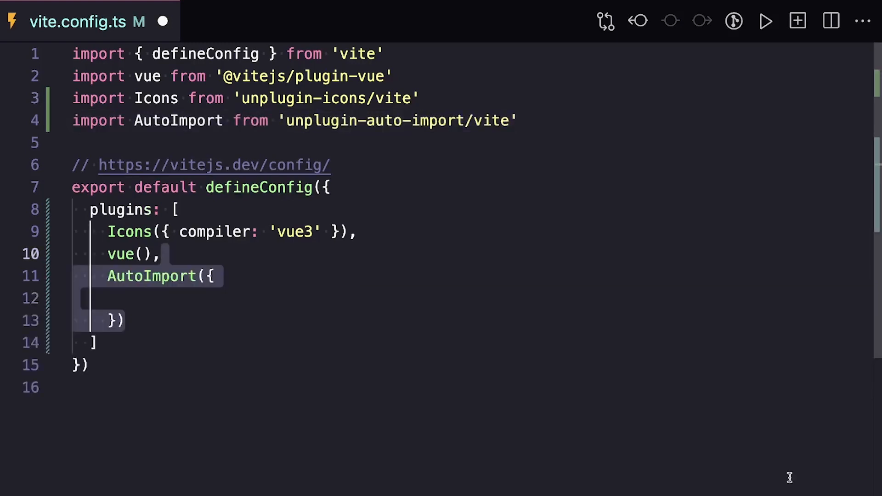
pyautogui.write('imports: [')
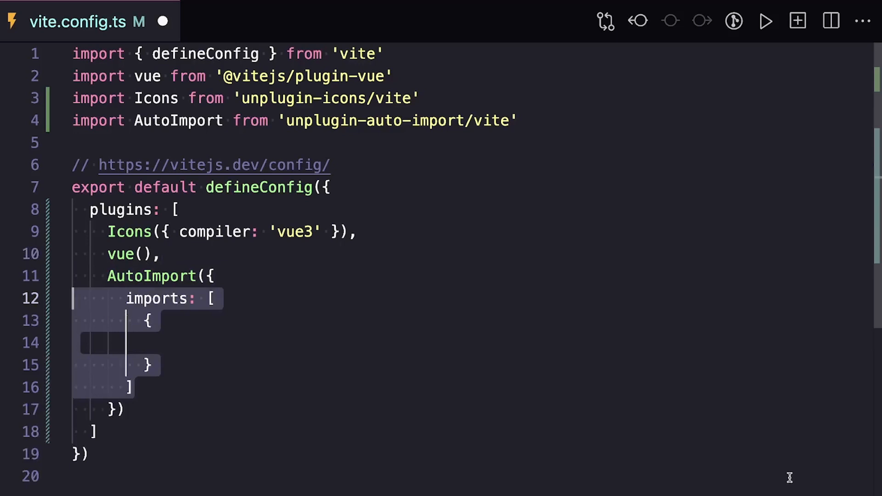
pyautogui.write("vue: ['ref', 'computed']")
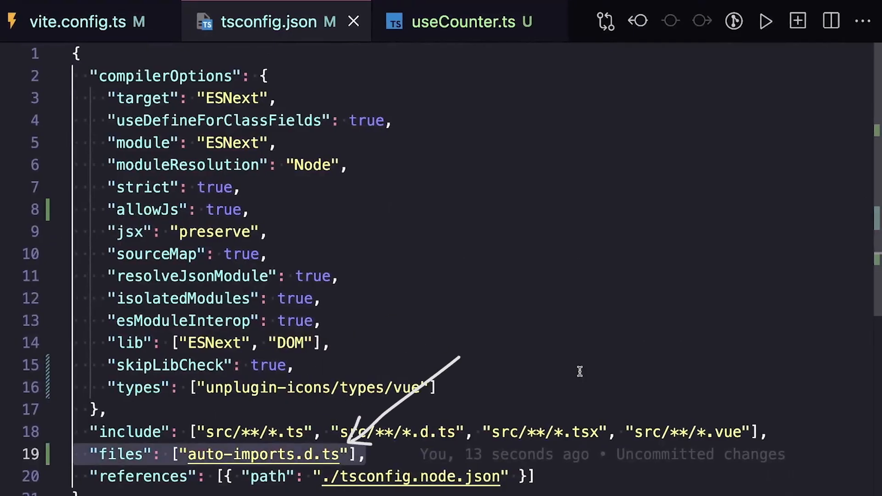
# Review useCounter.ts and scroll through the generated auto-imports.d.ts declarations.
pyautogui.click(467, 21)
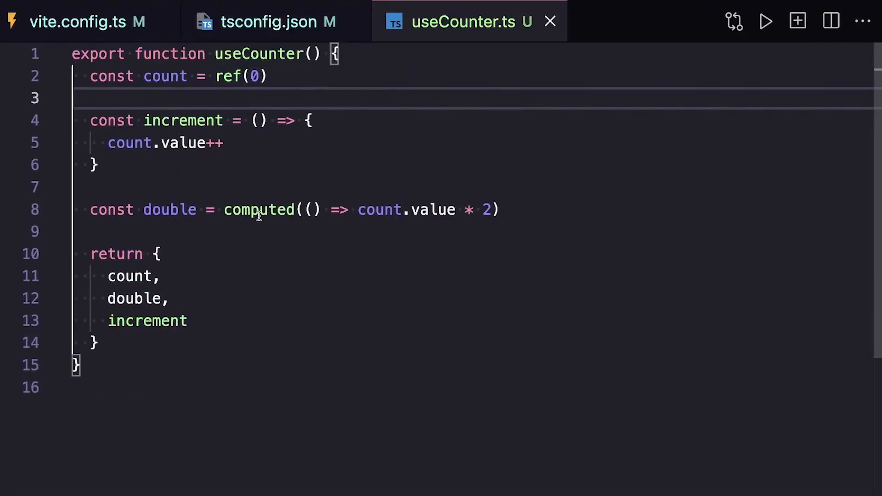
pyautogui.moveTo(258, 210)
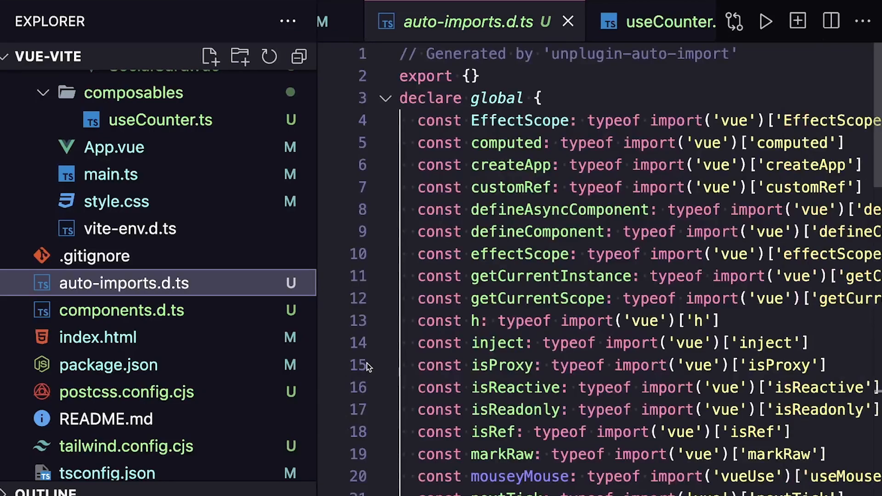
pyautogui.scroll(-3)
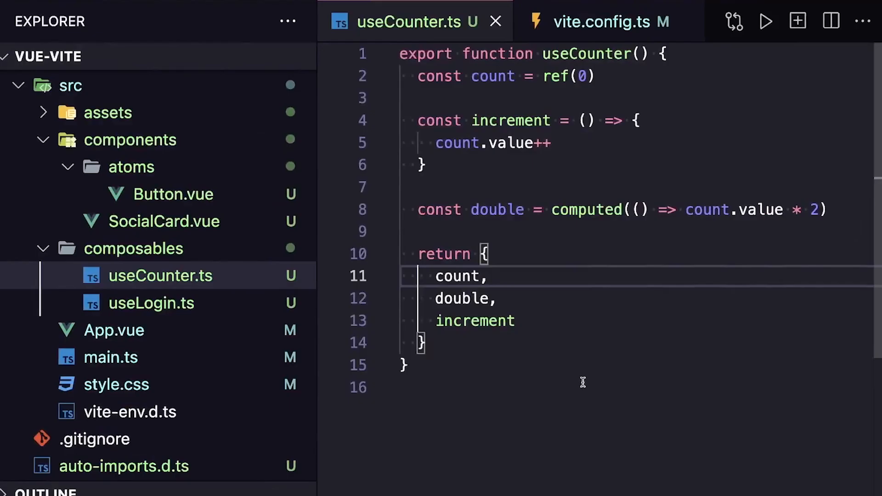
pyautogui.click(488, 277)
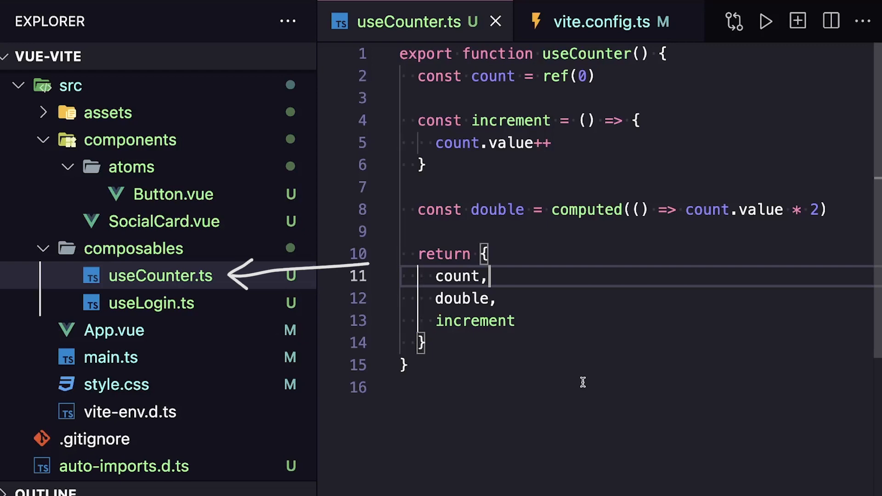
pyautogui.click(607, 21)
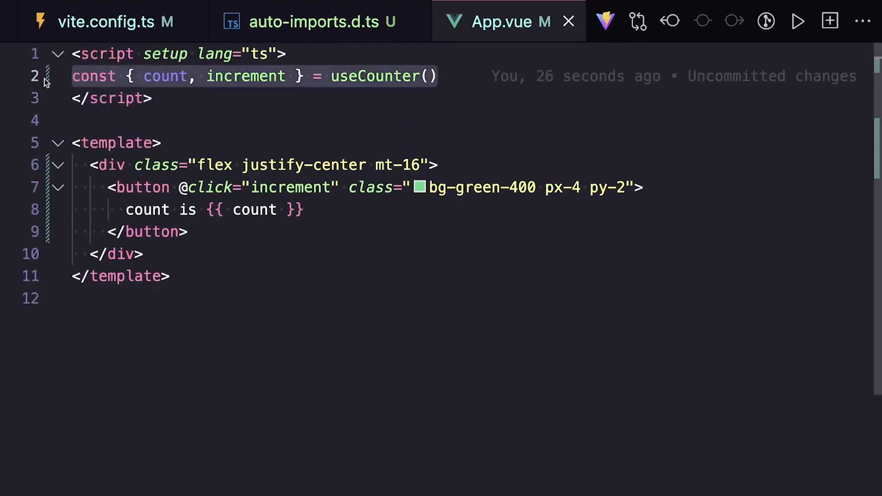
# Increment the counter button twice in the running app at localhost:5173.
pyautogui.click(440, 99)
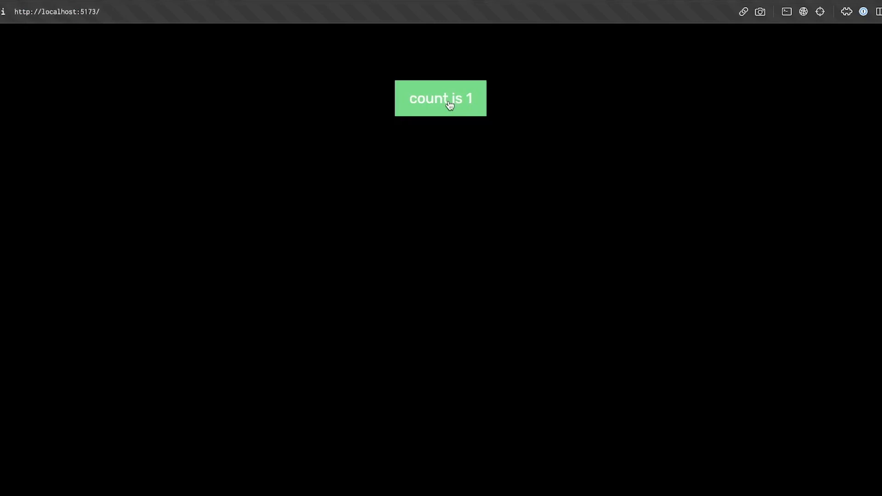
pyautogui.click(440, 99)
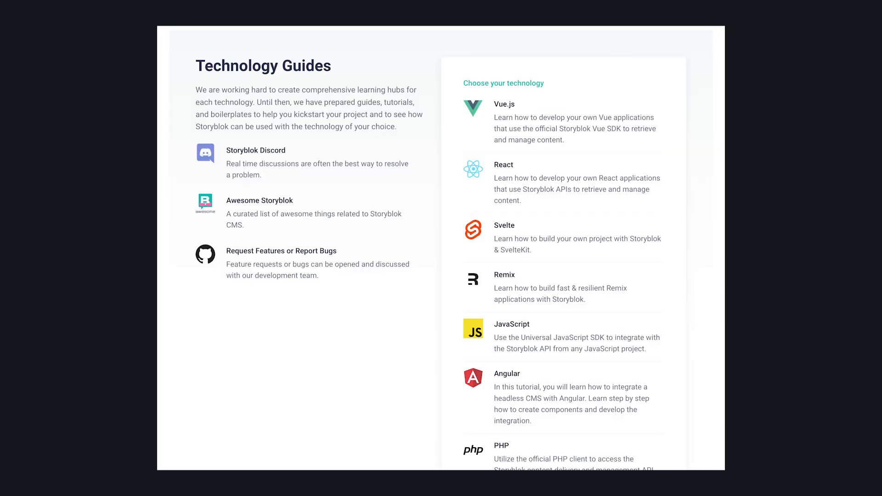
# Browse the Choose your technology list on the Storyblok Technology Guides page.
pyautogui.click(504, 104)
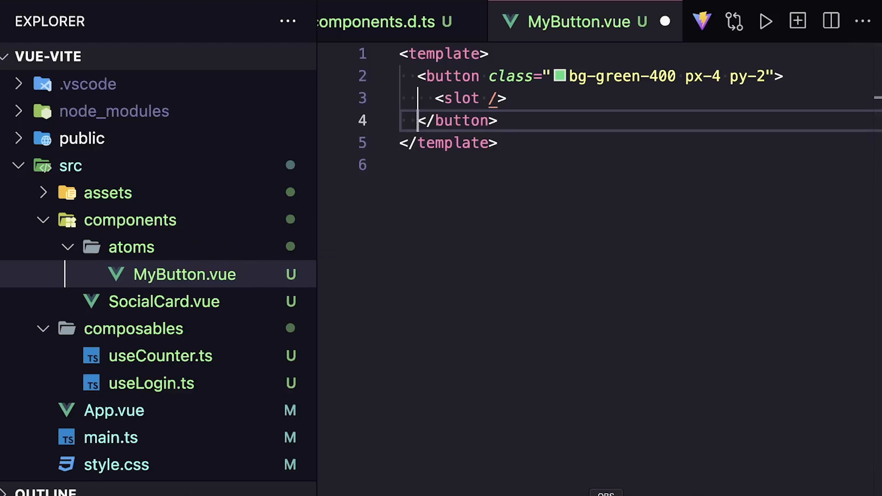
# View components.d.ts to confirm MyButton from components/atoms is registered globally.
pyautogui.click(394, 21)
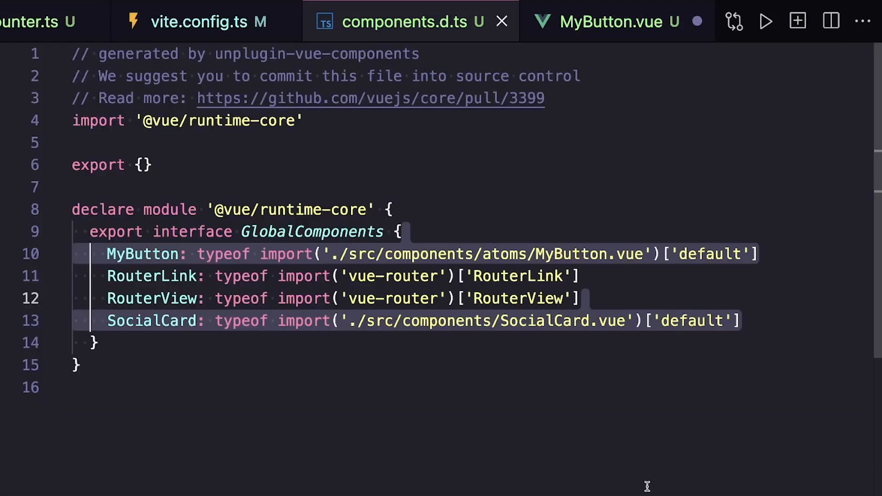